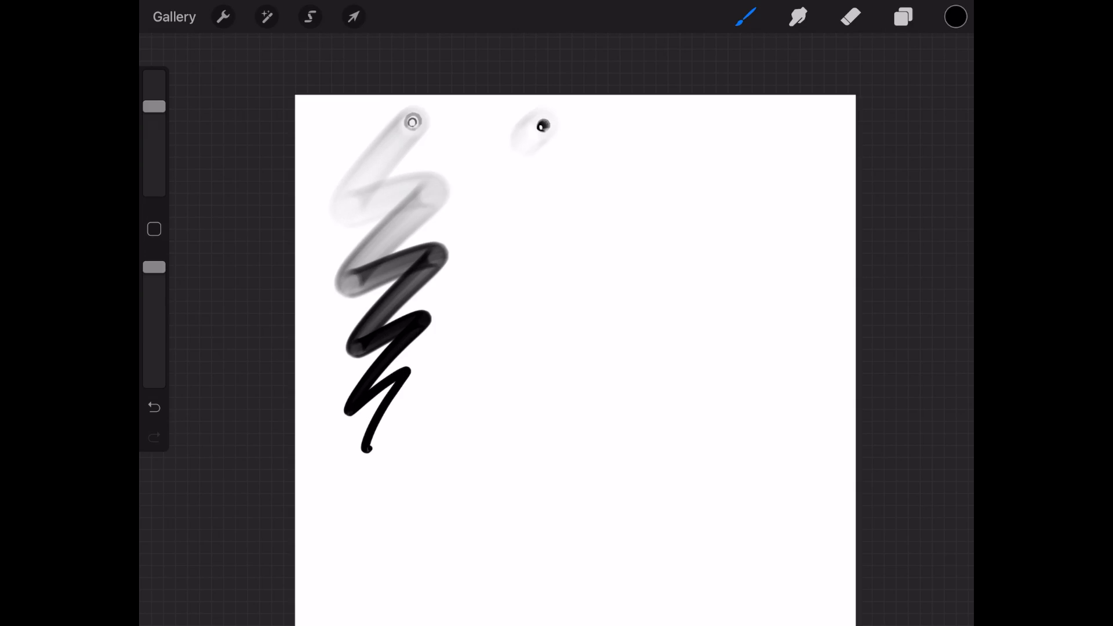
Leave the test-stroke sketch and return to the artwork gallery.
left_click(174, 16)
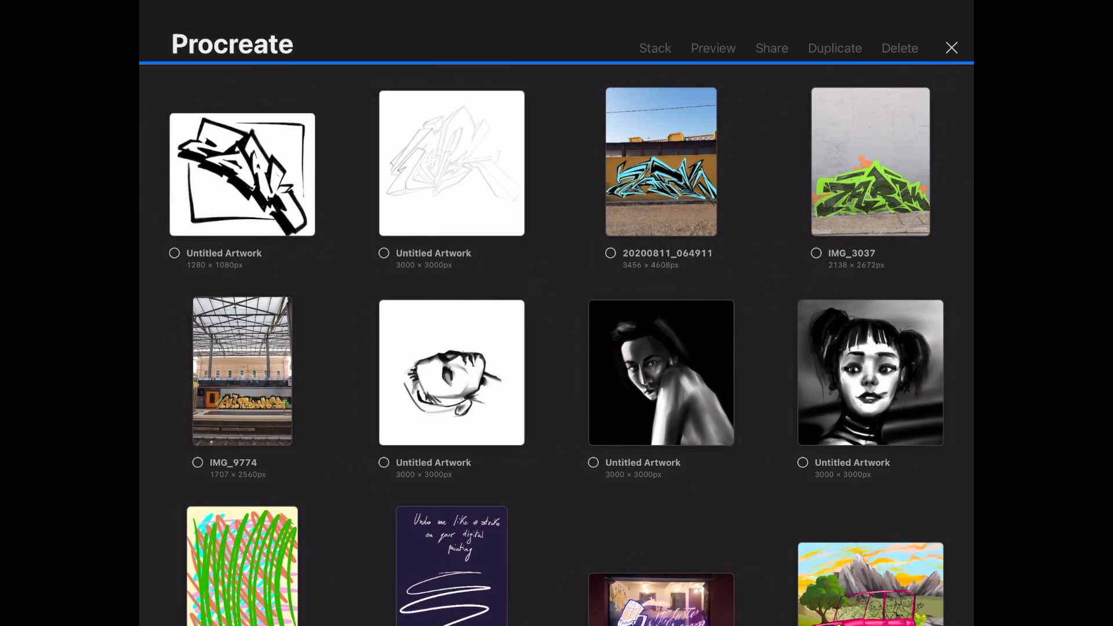
Start a blank square canvas, hide its background colour, and bring up the brush library.
left_click(951, 48)
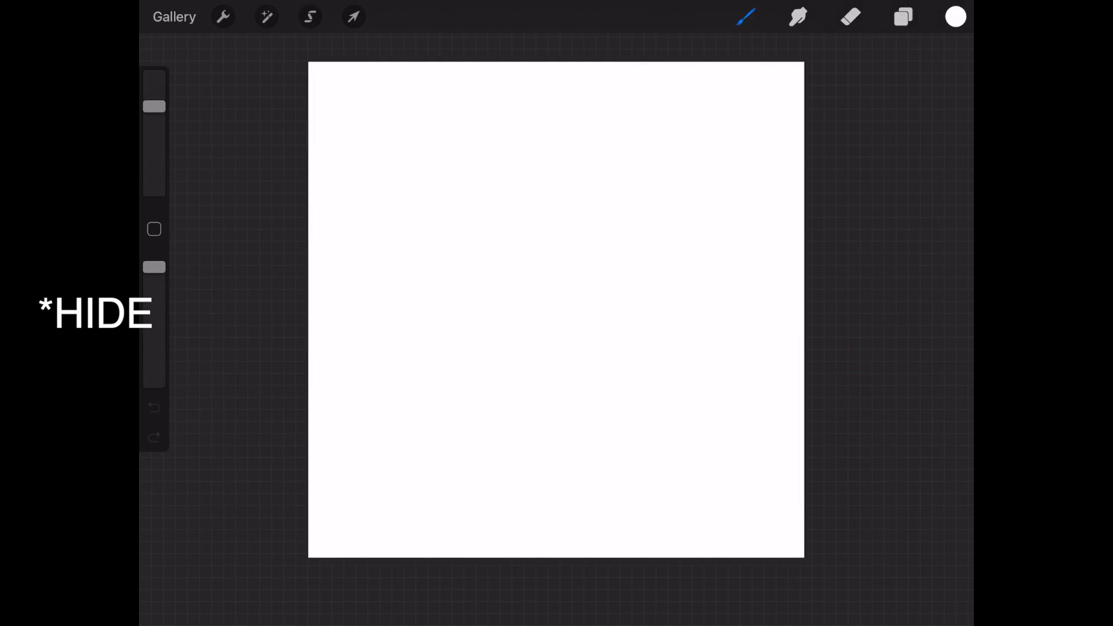
left_click(902, 16)
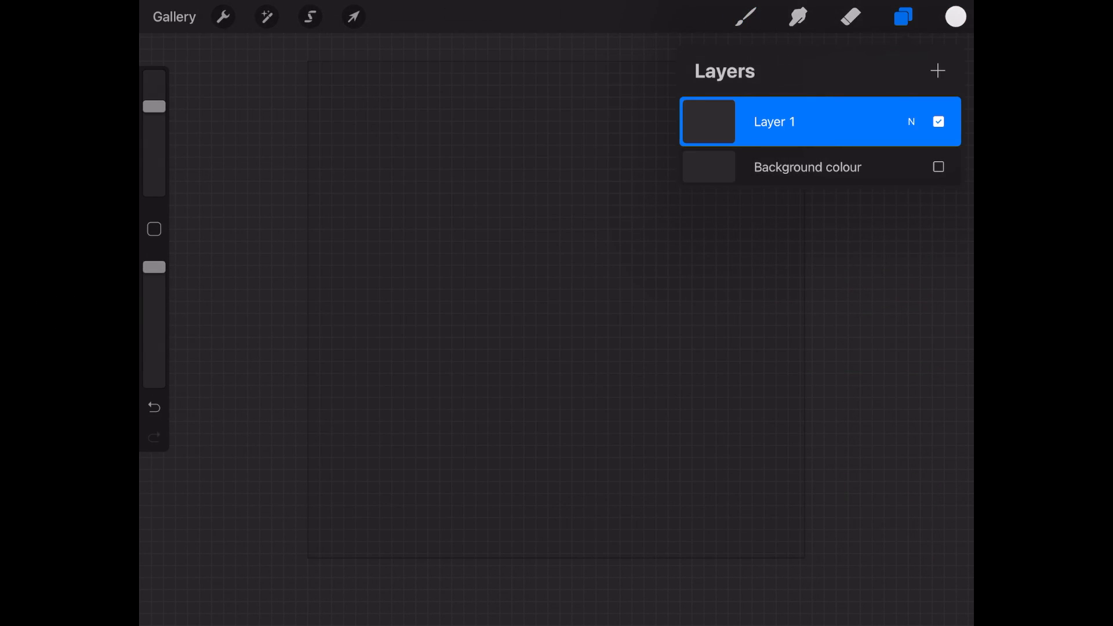
left_click(745, 17)
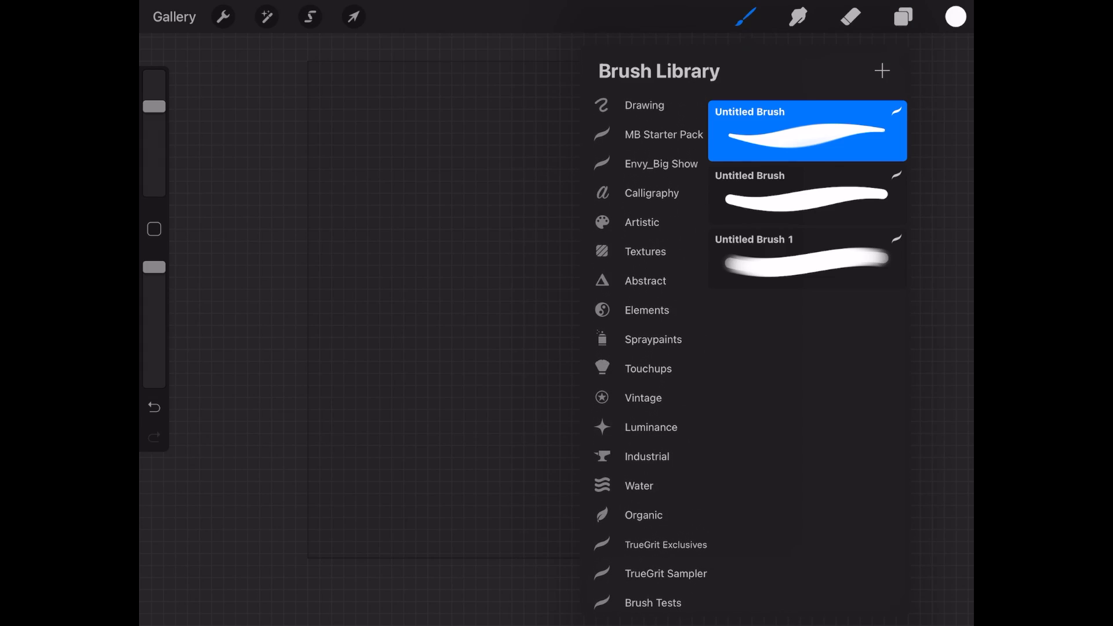
Paint a grainy white ring with a spray brush, enlarge it, export it as an image, and begin a new brush.
left_click(746, 16)
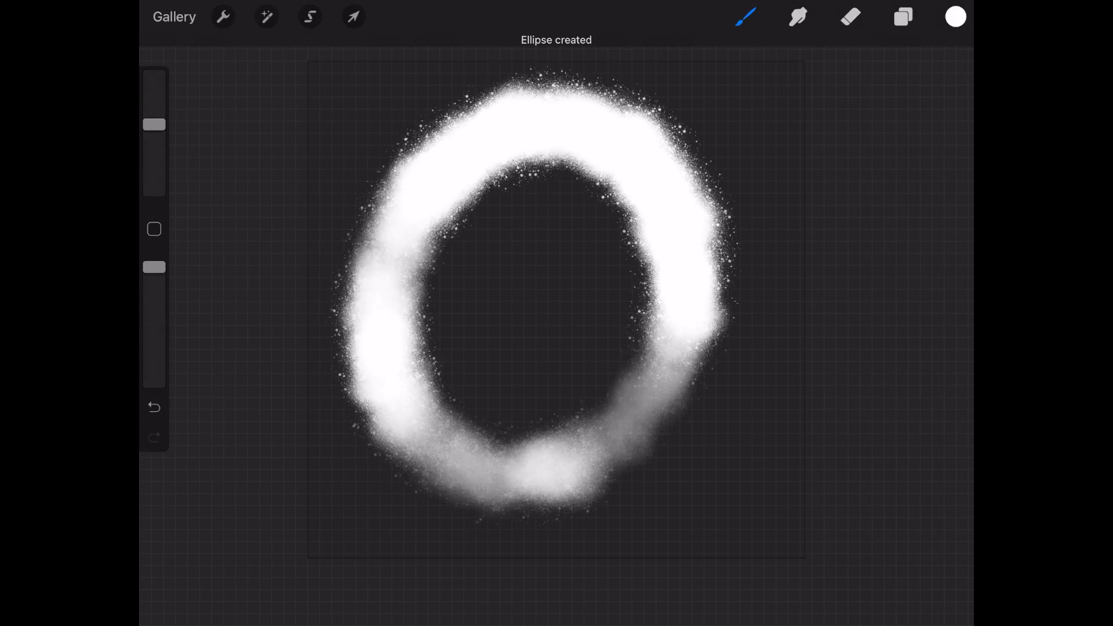
left_click(352, 16)
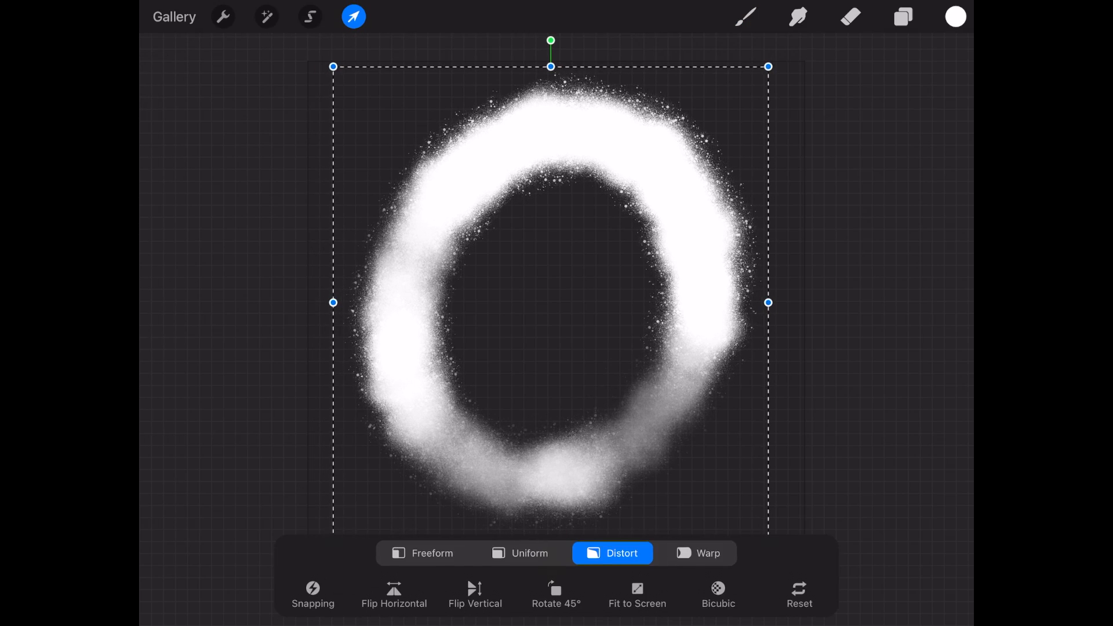
left_click(745, 16)
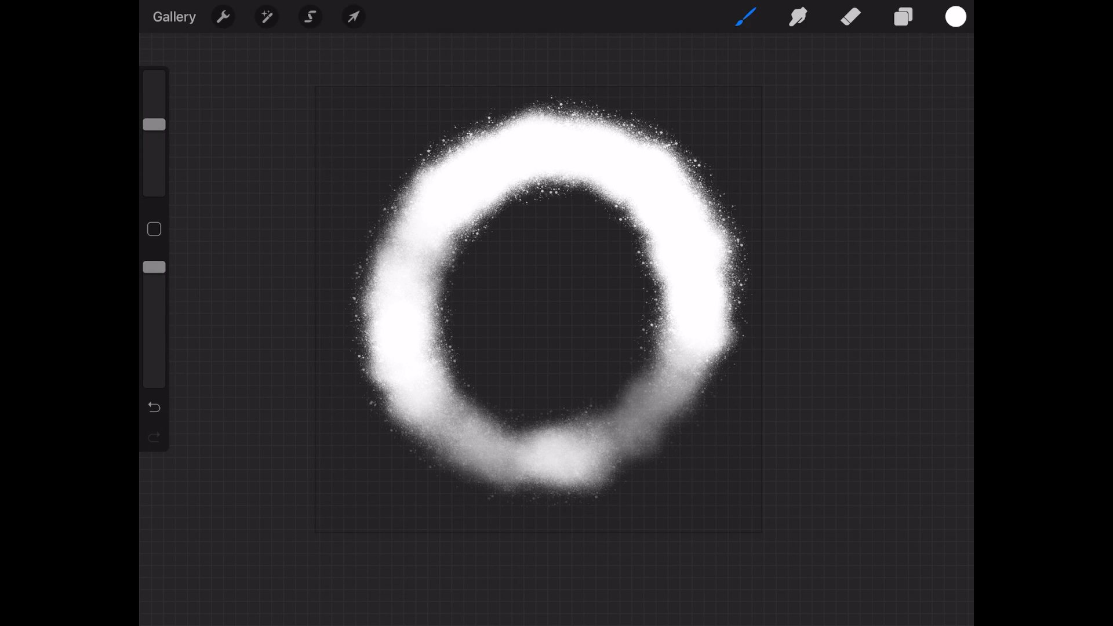
left_click(222, 16)
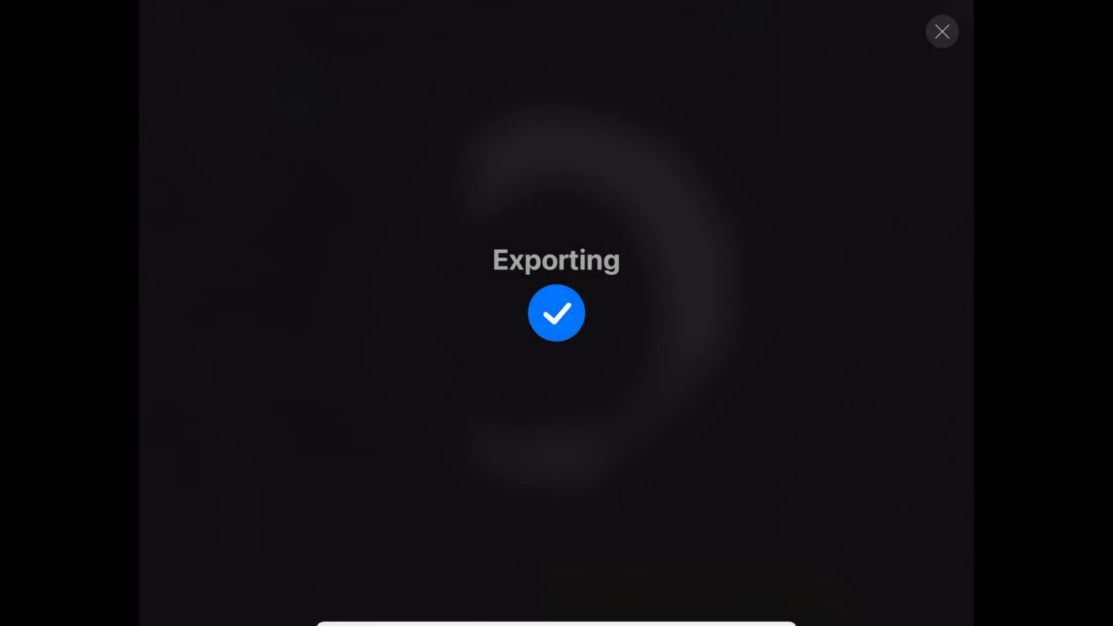
left_click(941, 32)
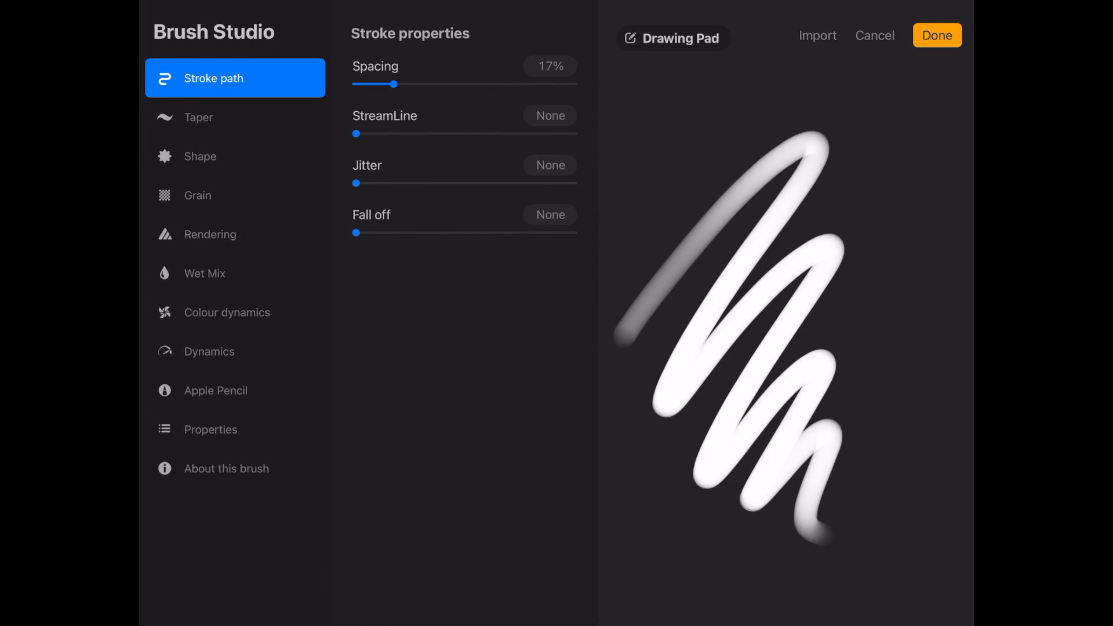
Import the exported ring image as the new brush's shape source.
left_click(234, 156)
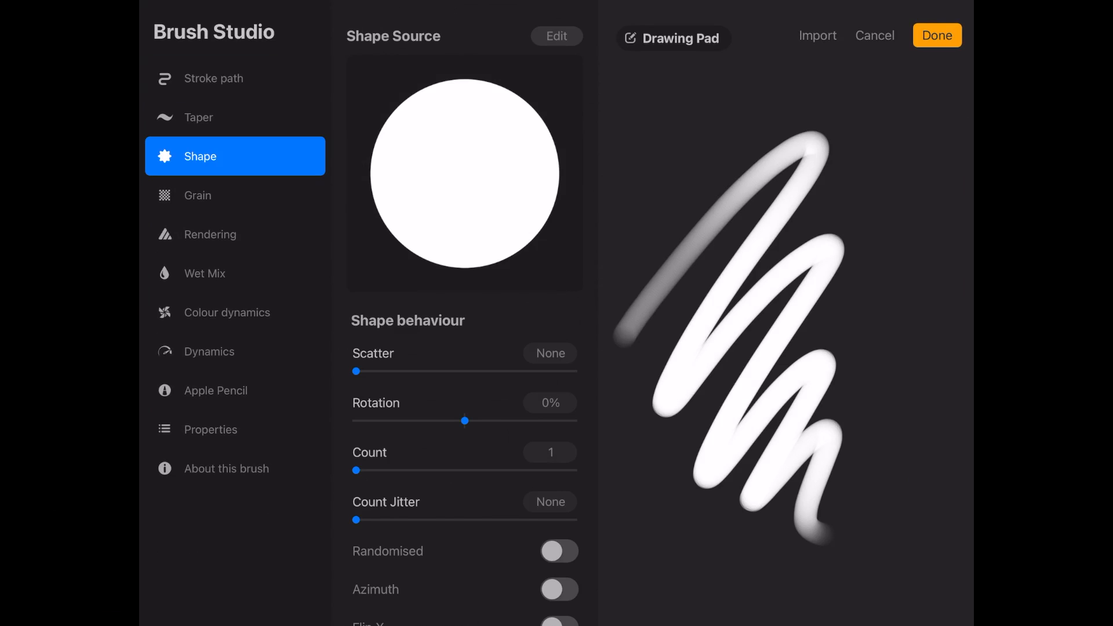
left_click(556, 36)
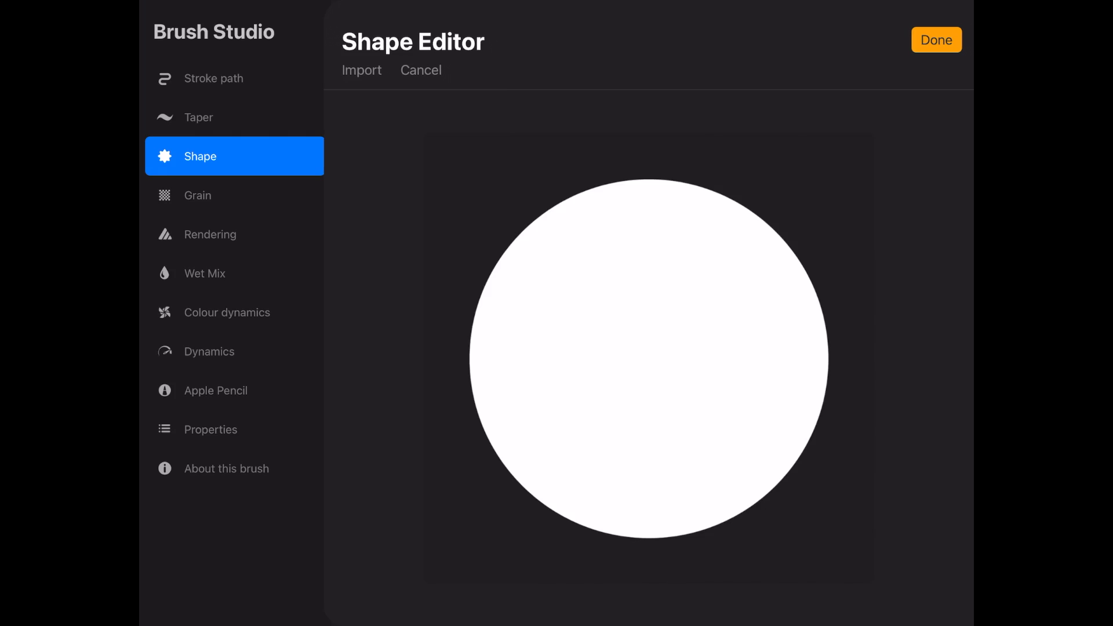
left_click(362, 70)
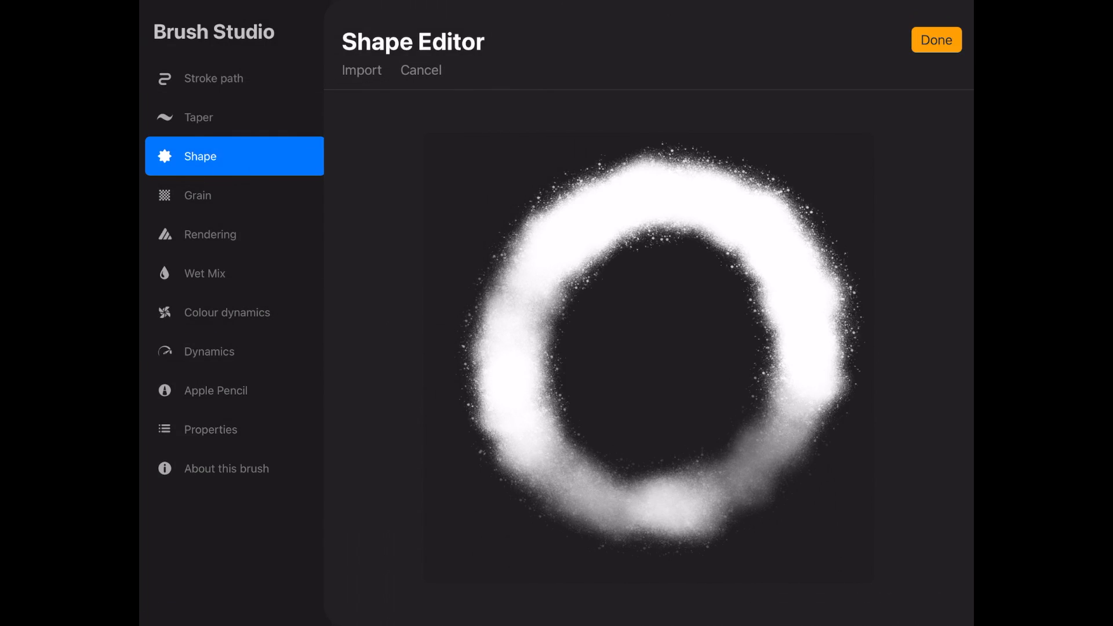
left_click(937, 40)
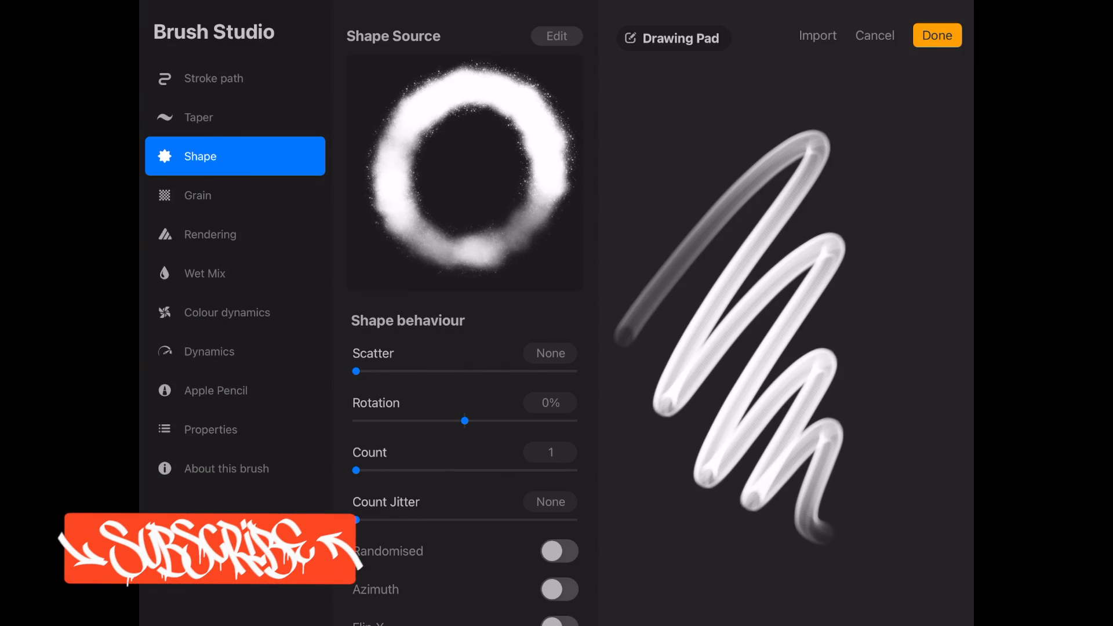
Set the brush's stroke spacing to 12% and StreamLine to 15%.
left_click(213, 77)
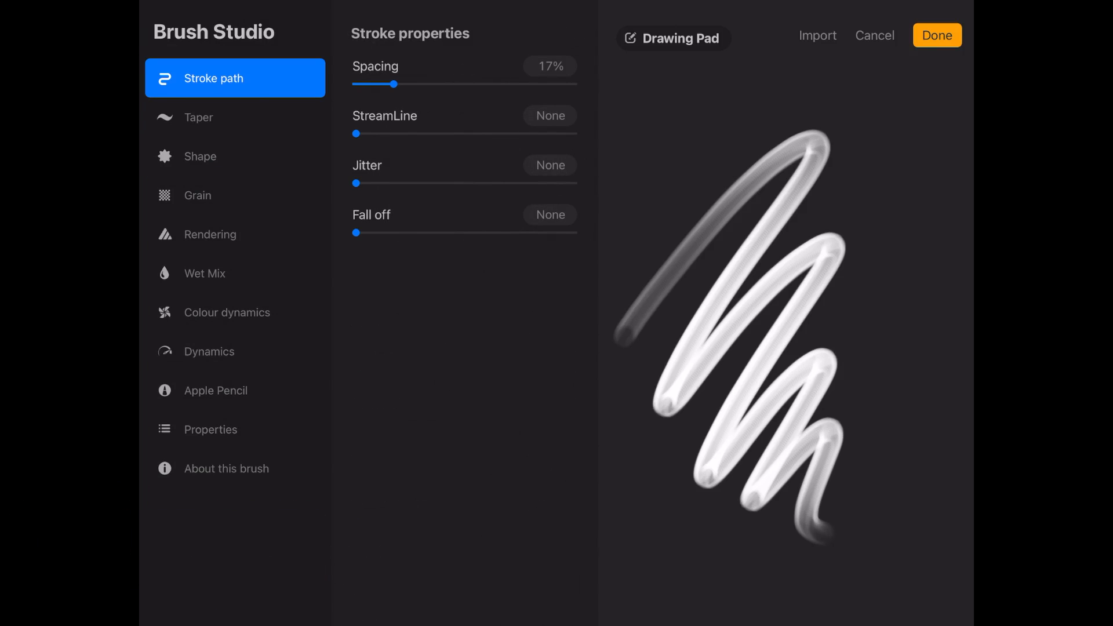
left_click_drag(397, 83, 385, 83)
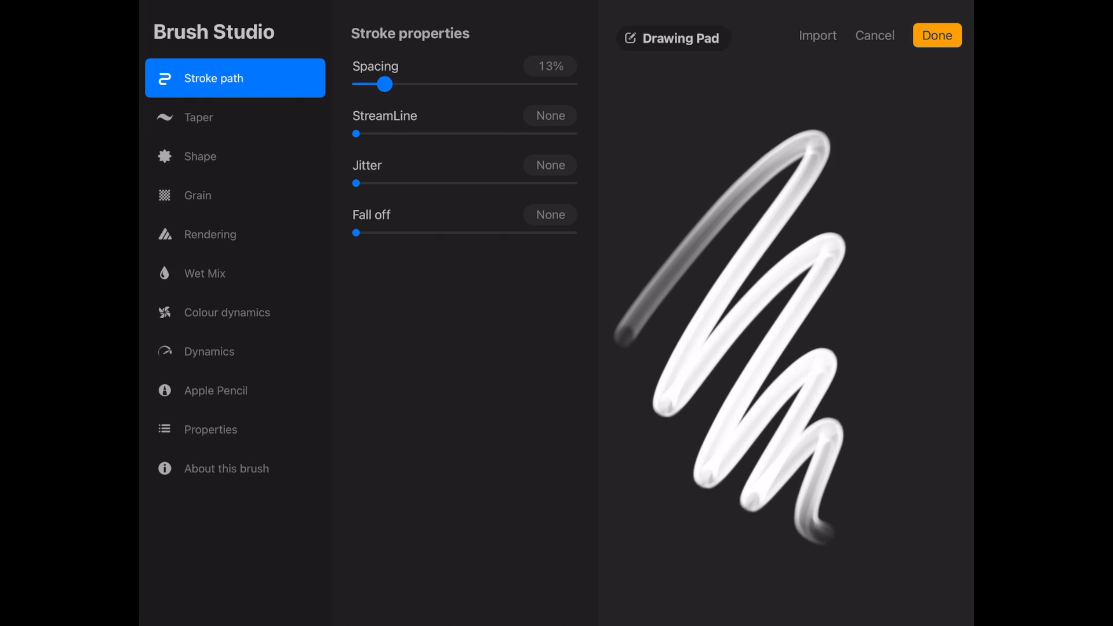
left_click_drag(385, 83, 381, 83)
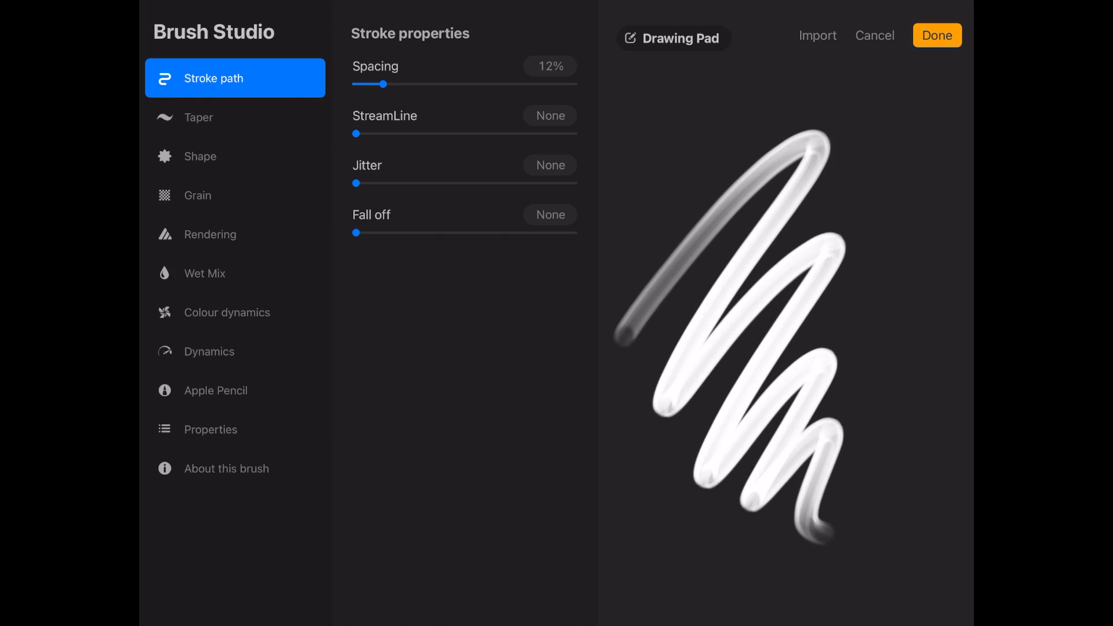
left_click_drag(354, 133, 391, 133)
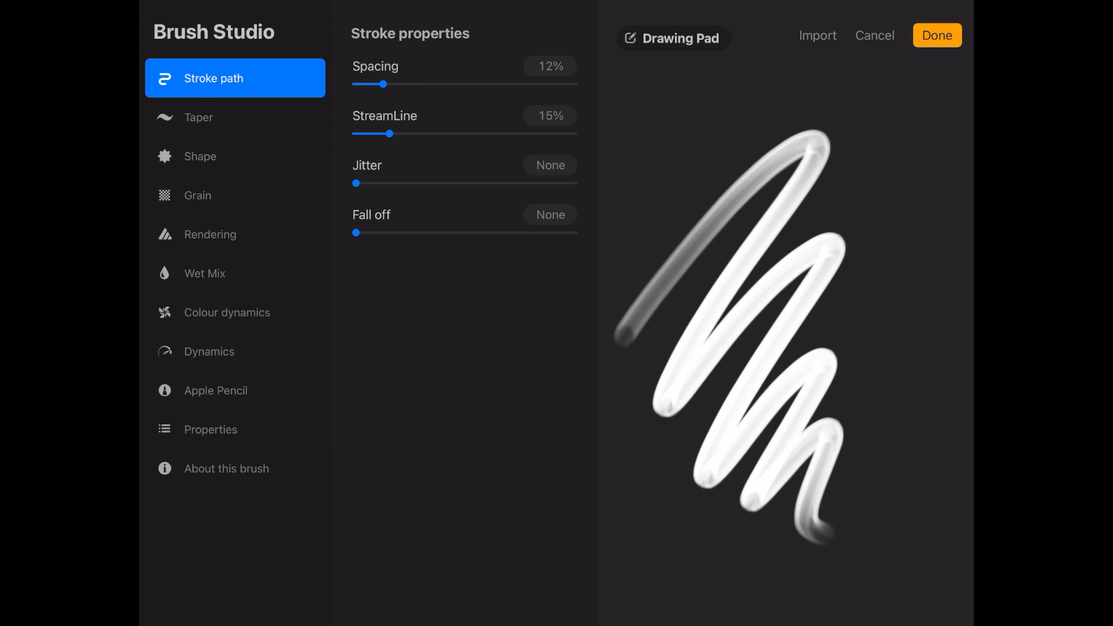
Set rendering to Intense Blending and bring up the Apple Pencil pressure settings.
left_click(214, 234)
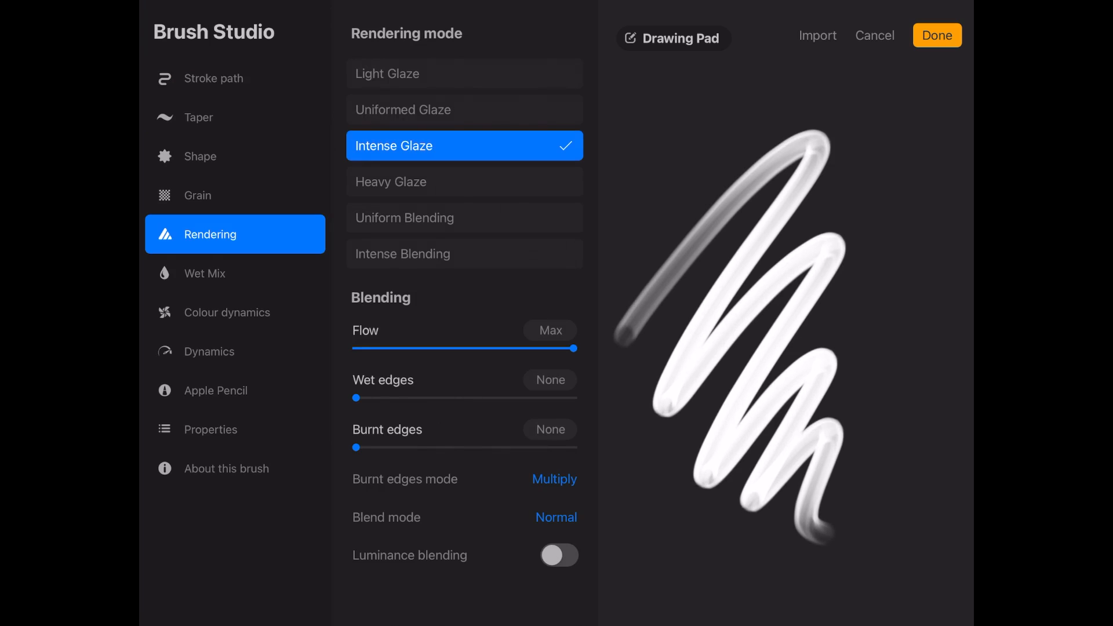
left_click(464, 254)
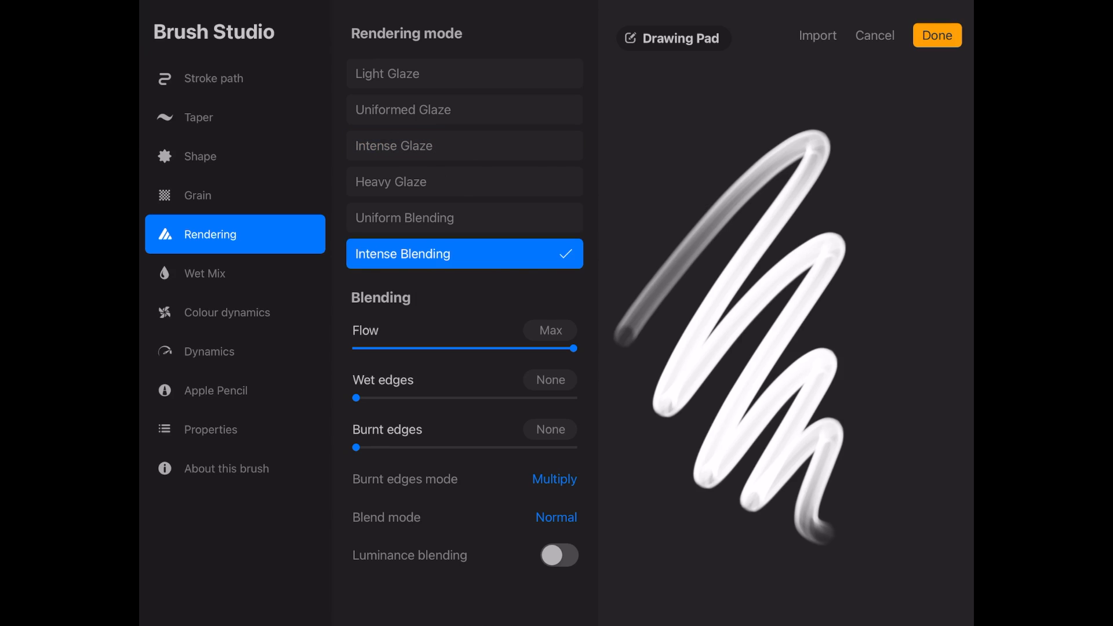
left_click(216, 391)
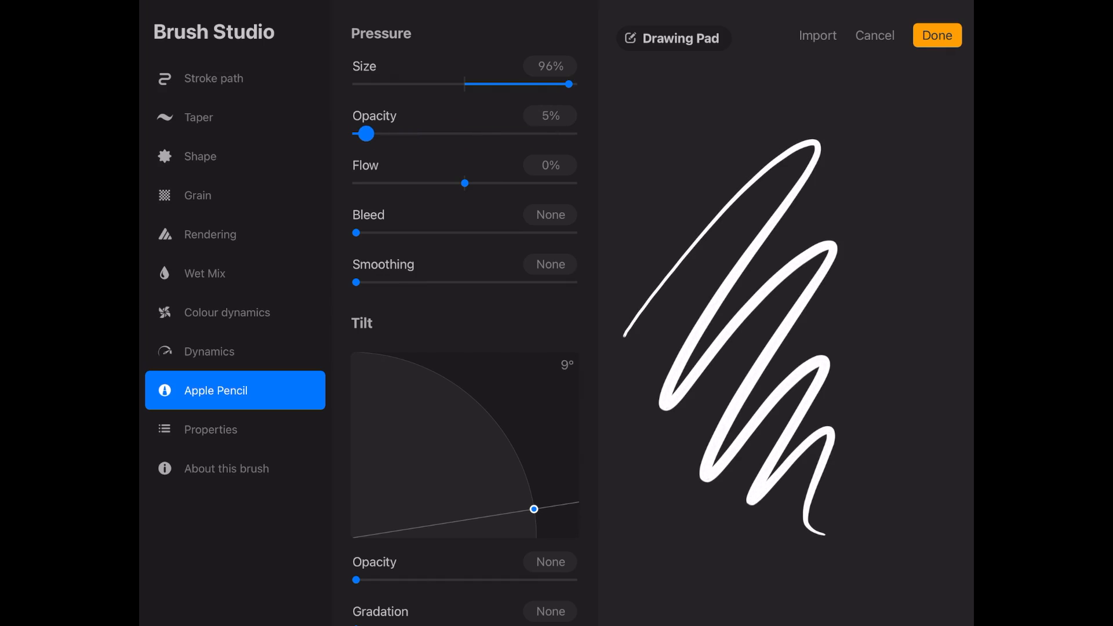
Set pressure opacity to None and pressure flow to -51%, testing strokes on the pad.
left_click_drag(364, 133, 354, 133)
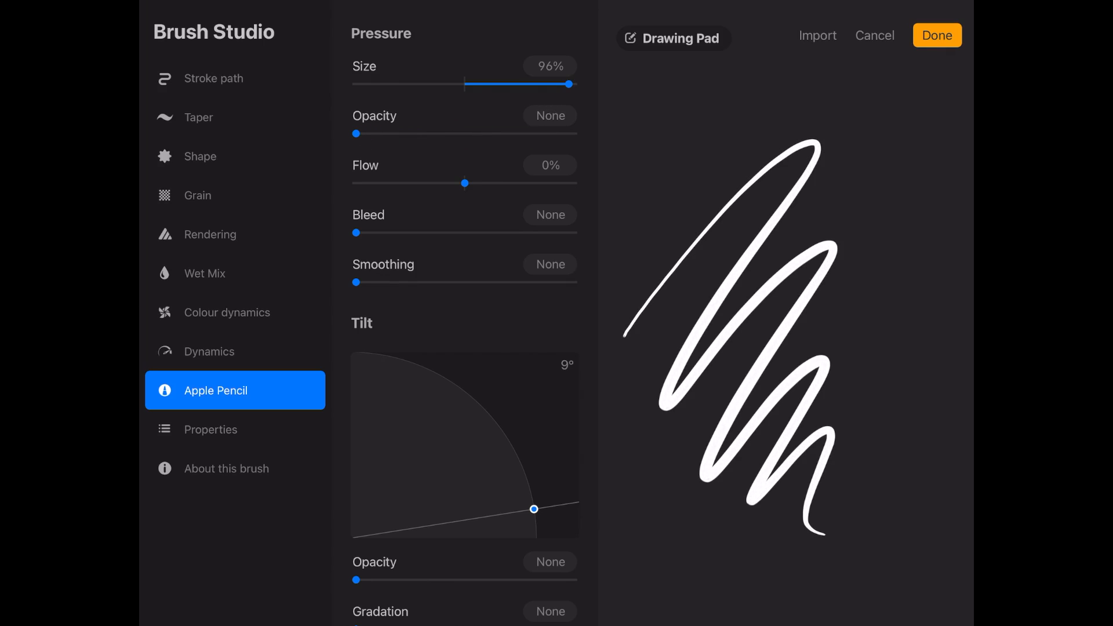
left_click_drag(465, 183, 375, 183)
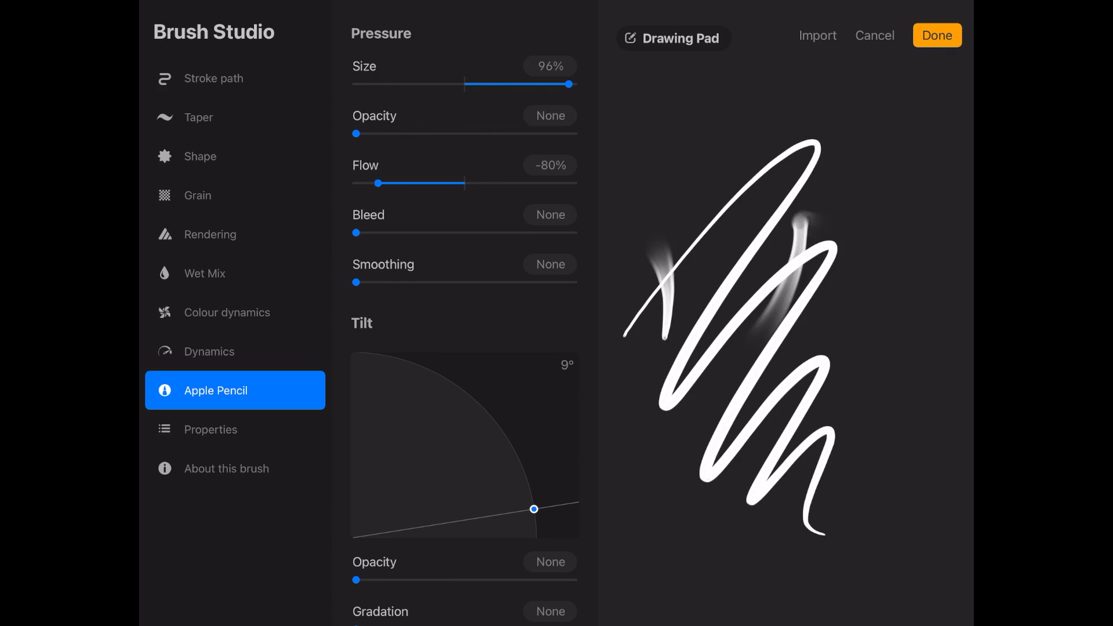
left_click_drag(377, 183, 409, 183)
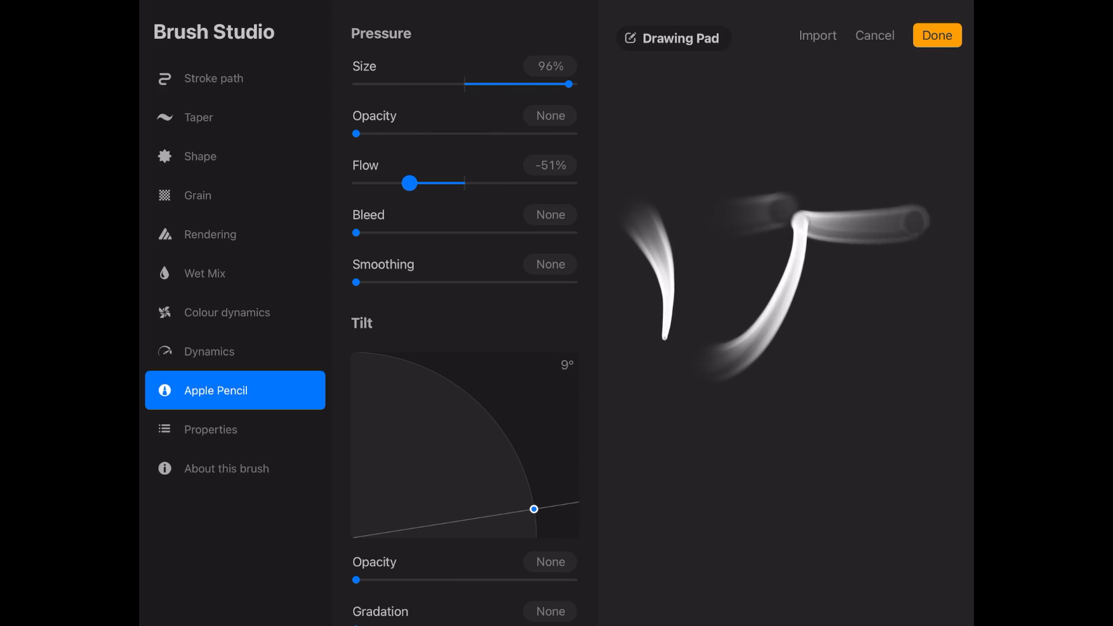
left_click_drag(409, 184, 418, 183)
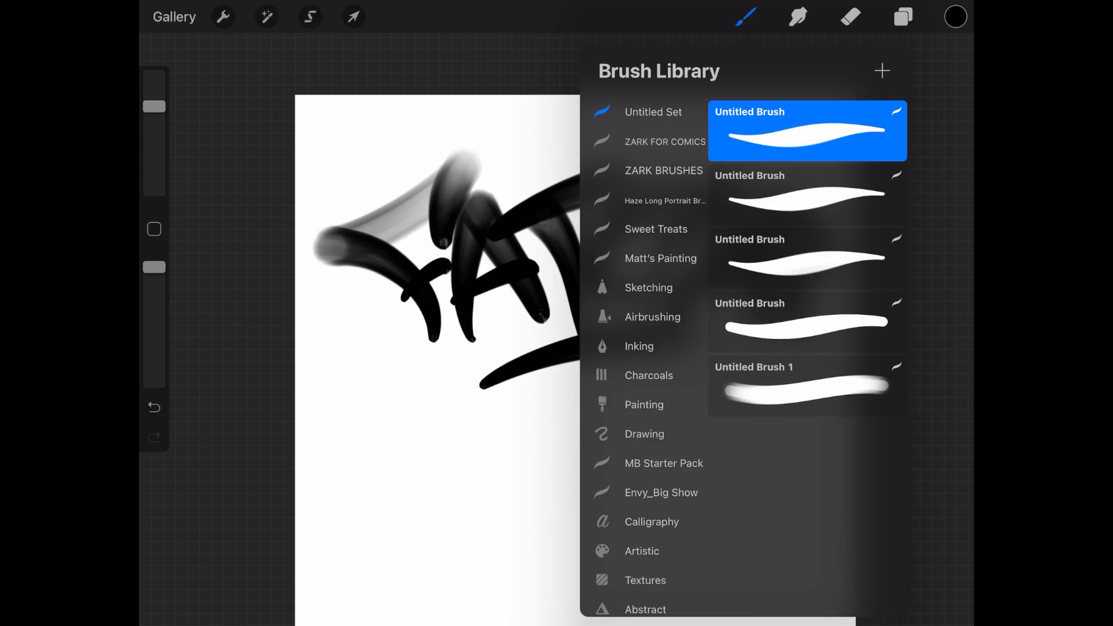
Hide the lettering layers from the Layers panel.
left_click(901, 17)
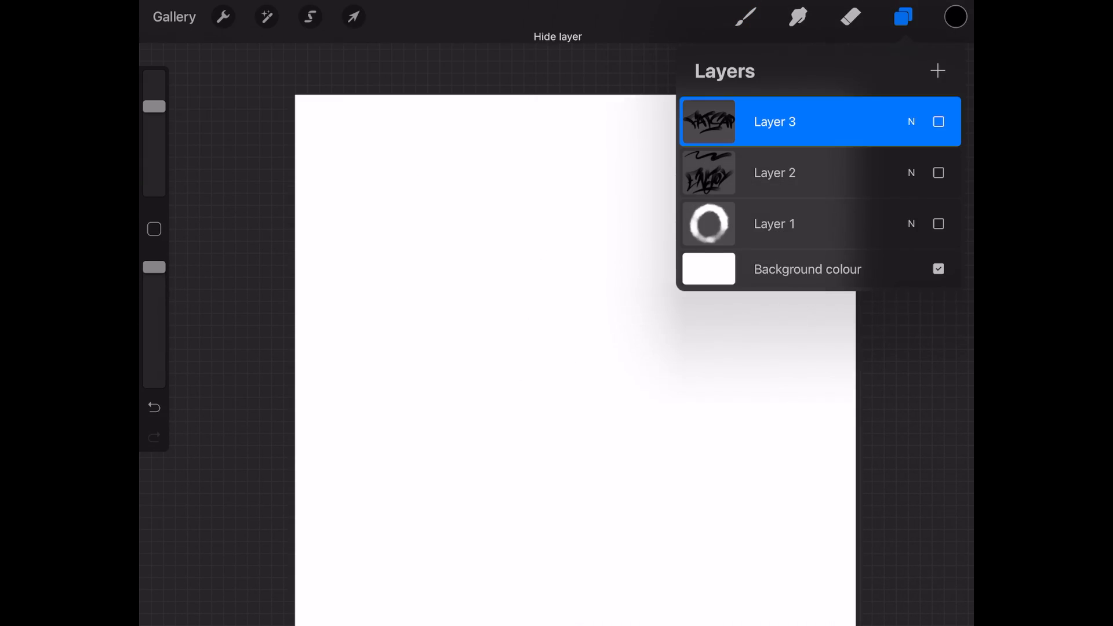
left_click(903, 16)
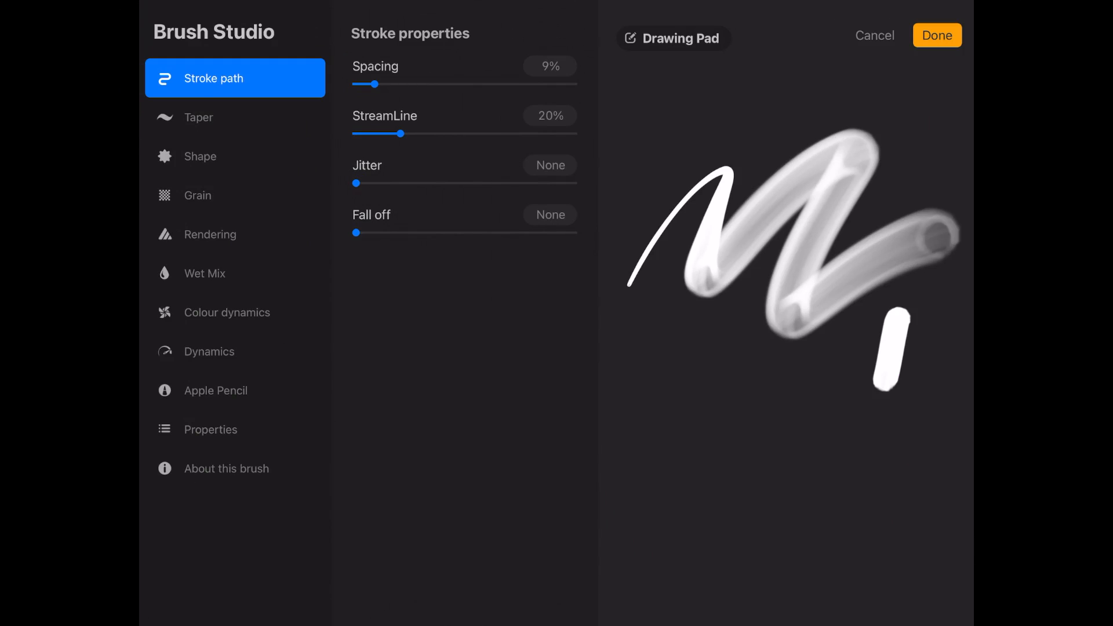
Try stroke jitter values, settle on 14% spacing with no jitter, and clear the drawing pad.
left_click_drag(355, 183, 400, 183)
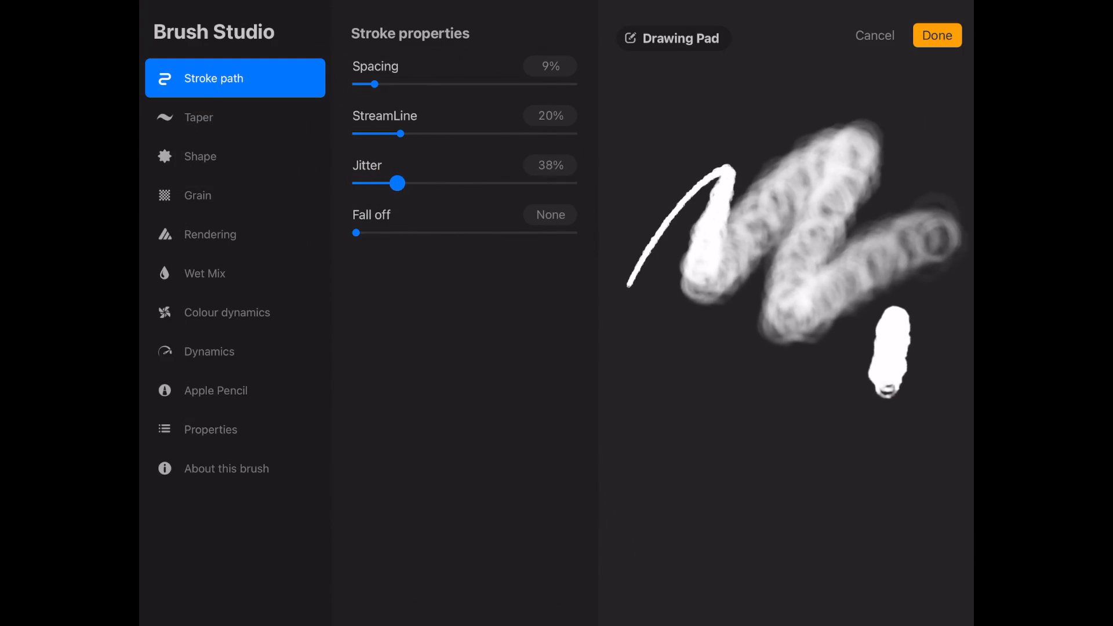
left_click_drag(398, 182, 376, 182)
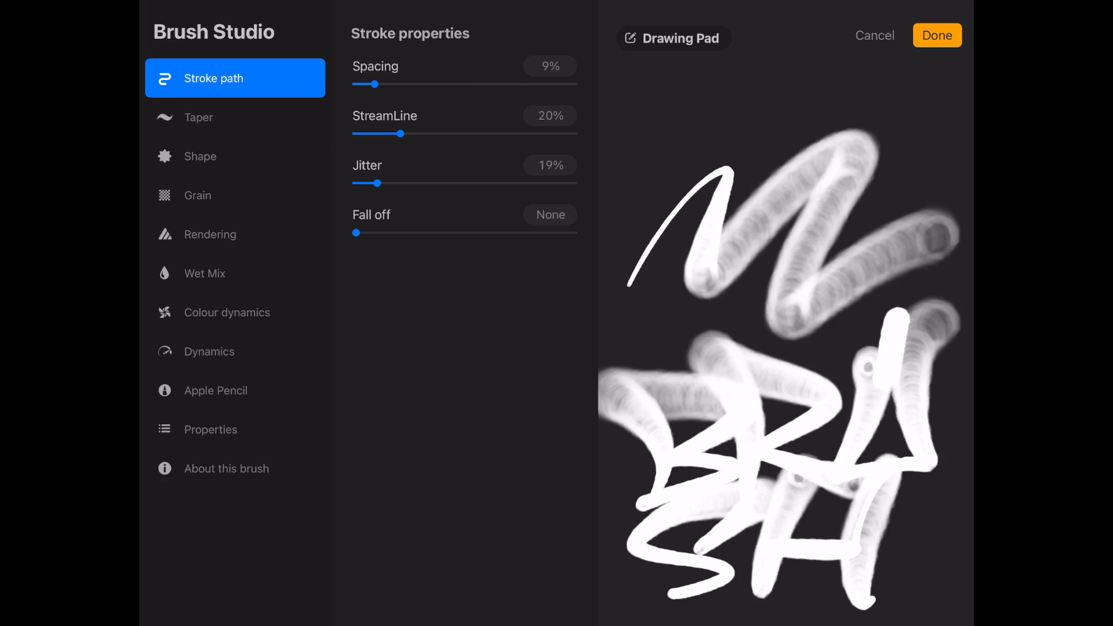
left_click(671, 39)
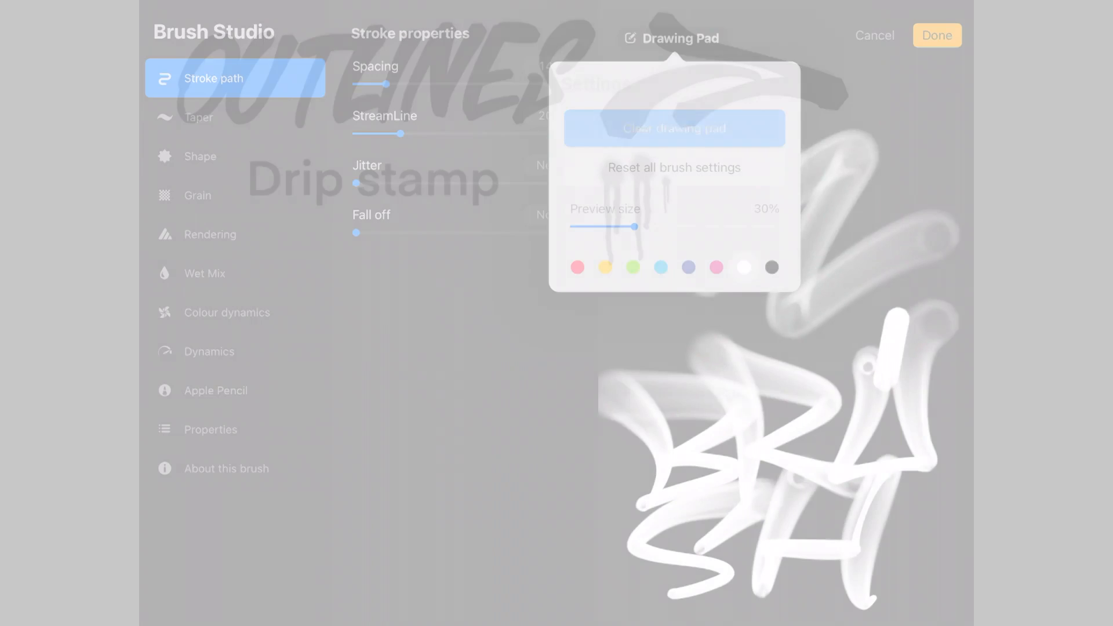
left_click(672, 129)
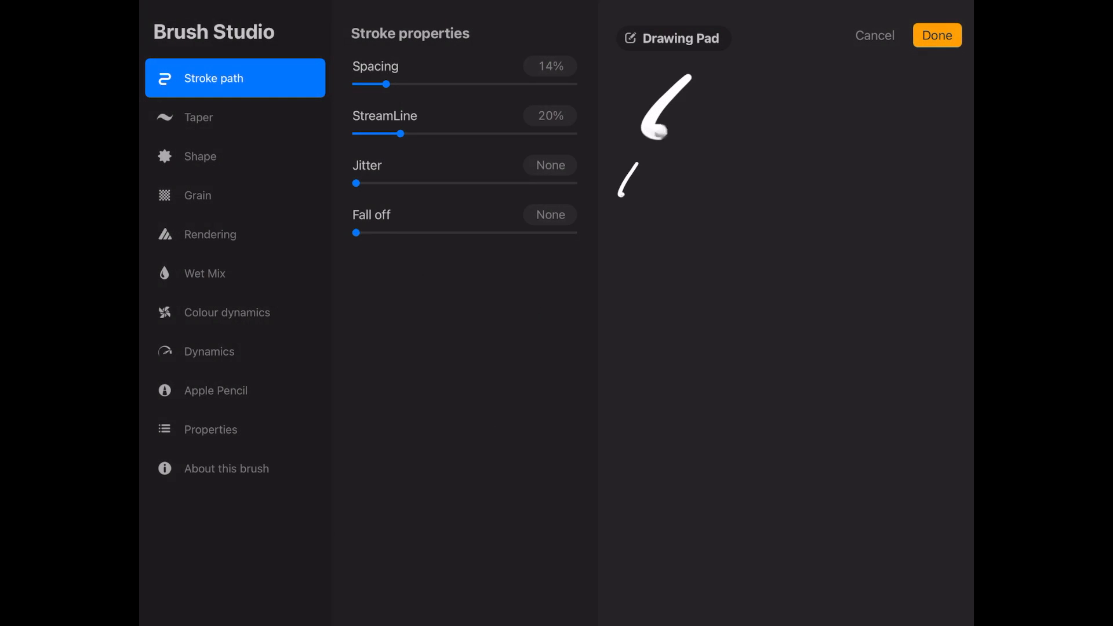